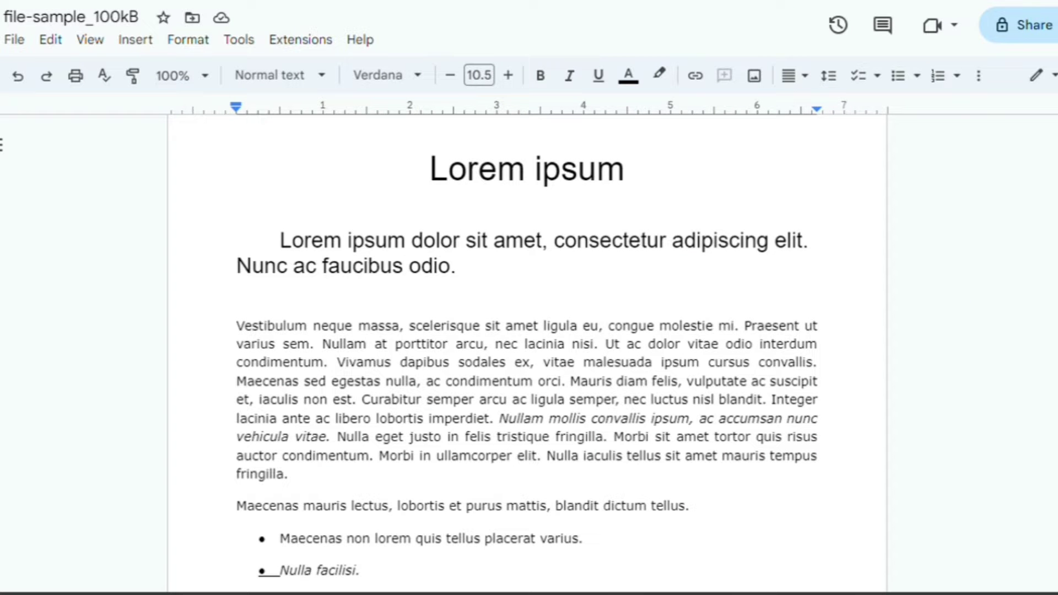
- Make the title 'Lorem ipsum' bold and clear the selection afterwards
{"action": "left_click", "coordinate": [237, 294]}
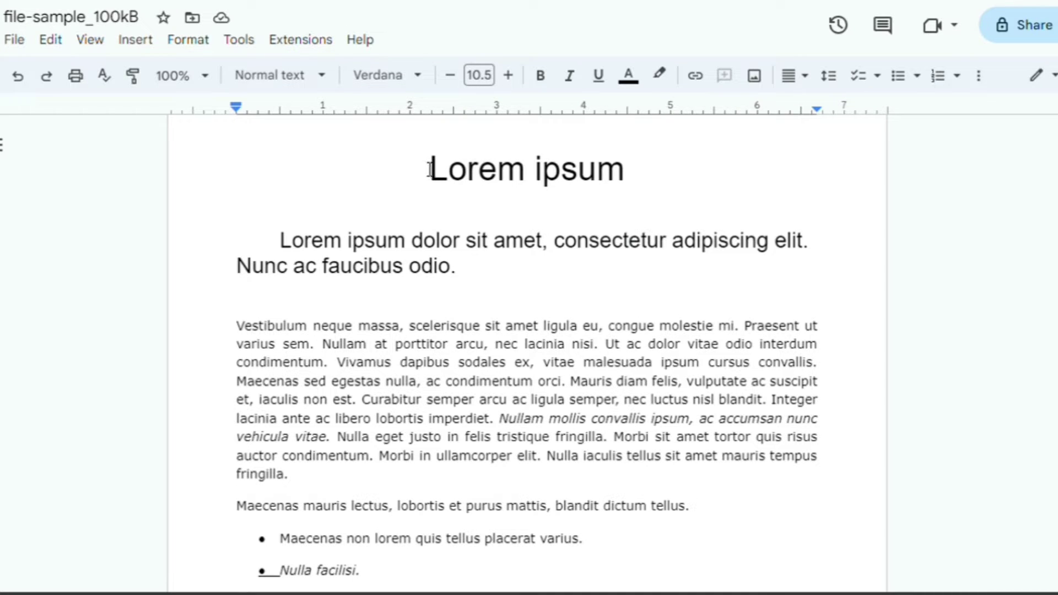
{"action": "left_click", "coordinate": [238, 292]}
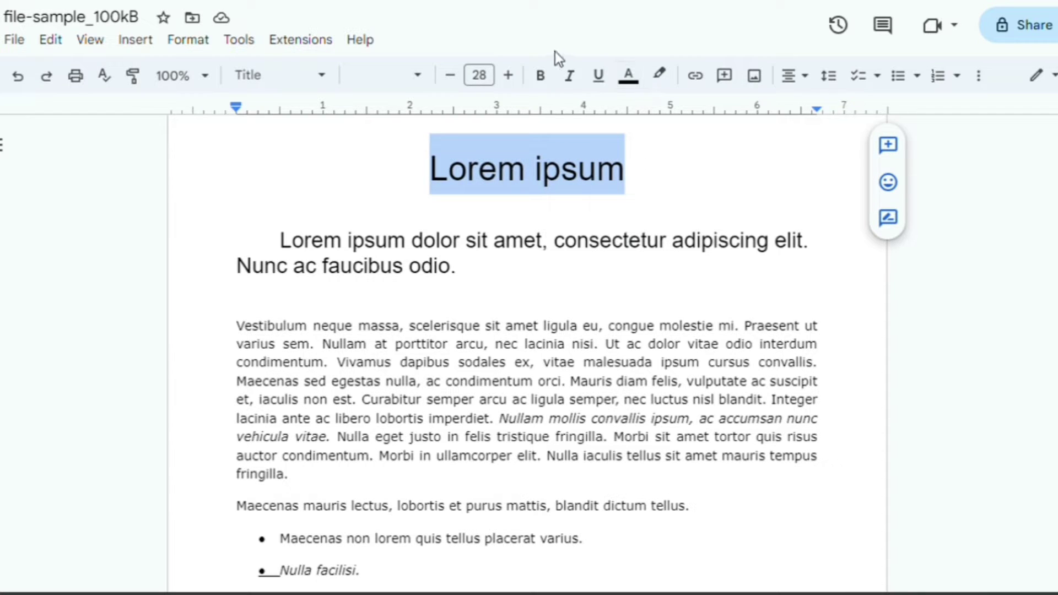
{"action": "mouse_move", "coordinate": [539, 75]}
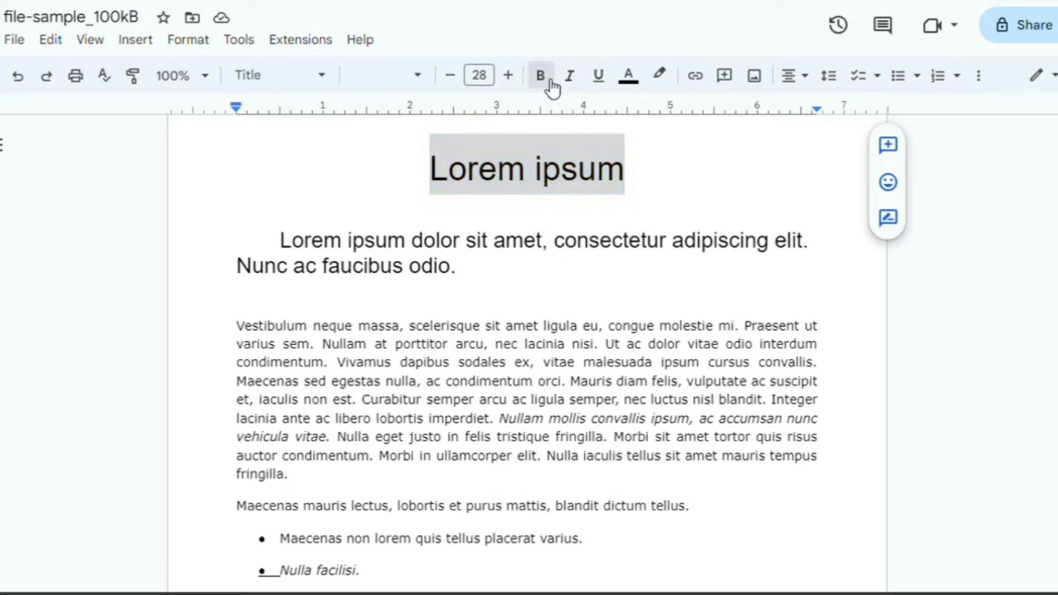
{"action": "left_click", "coordinate": [541, 74]}
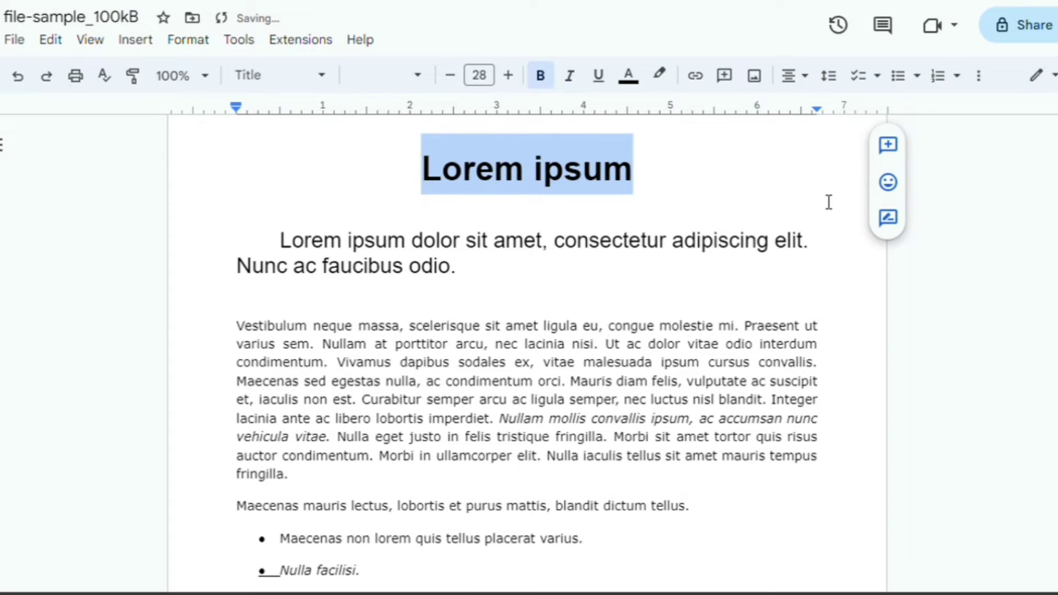
{"action": "left_click", "coordinate": [642, 168]}
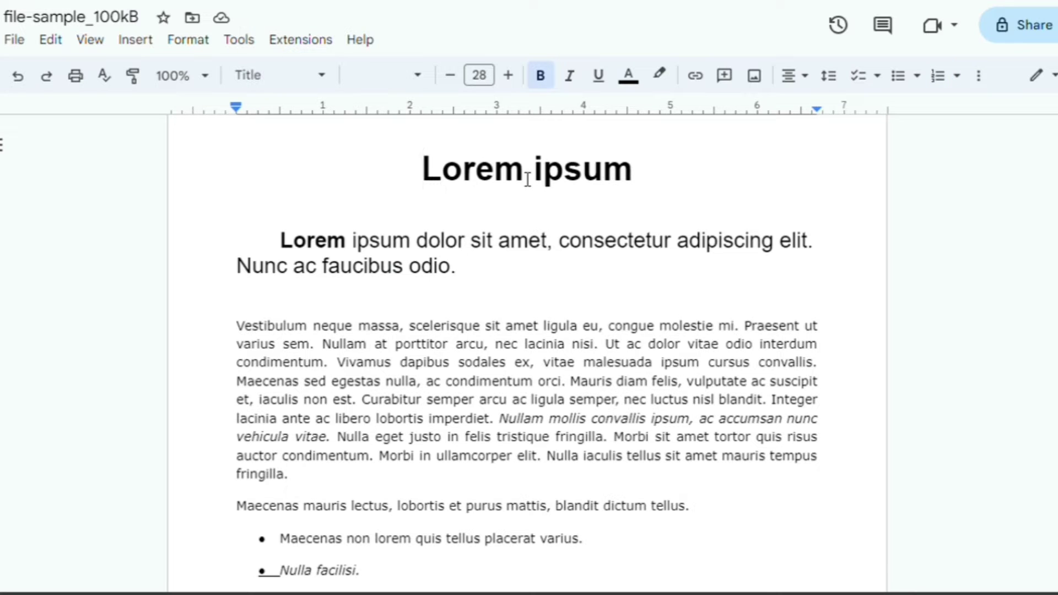
- Remove bold from the title's word 'Lorem', leaving 'ipsum' bold
{"action": "double_click", "coordinate": [473, 169]}
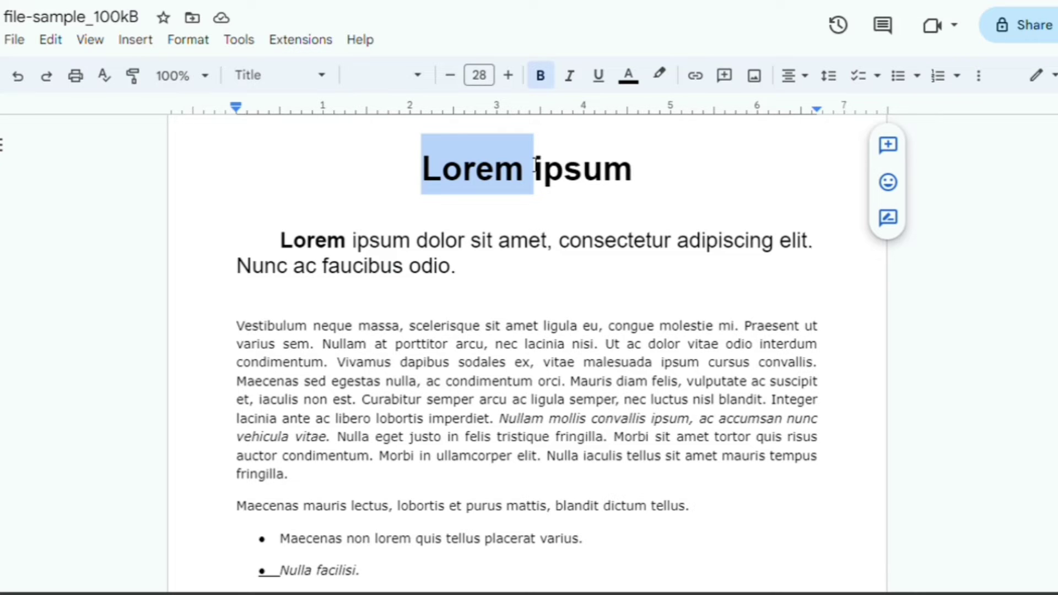
{"action": "left_click", "coordinate": [539, 75]}
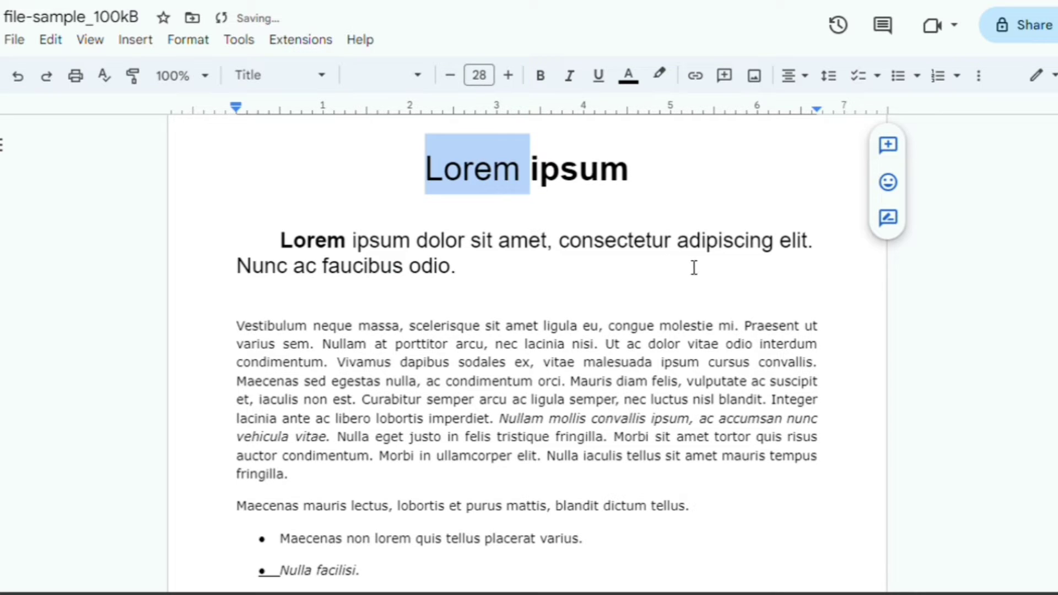
- Bold the bullets' first words Maecenas, Nulla, Aenean, Mauris and Morbi
{"action": "scroll", "scroll_direction": "down", "scroll_amount": 3}
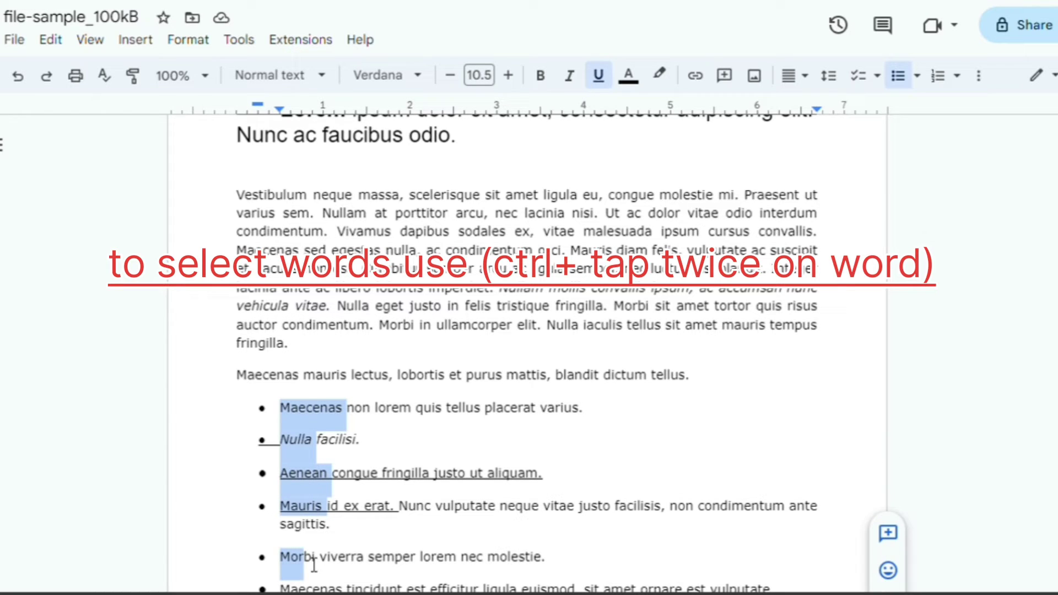
{"action": "mouse_move", "coordinate": [540, 75]}
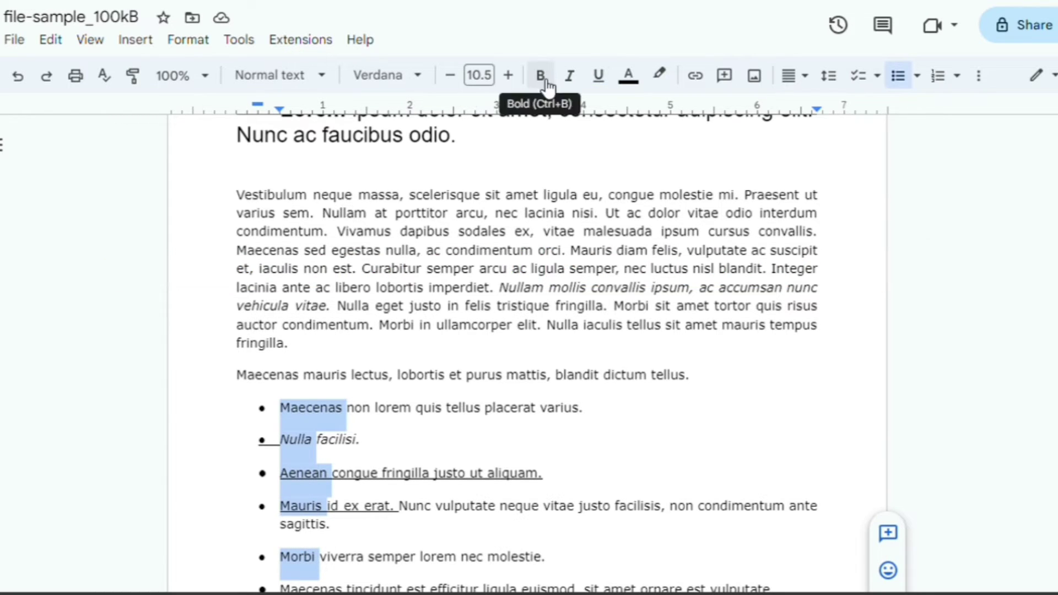
{"action": "left_click", "coordinate": [539, 75]}
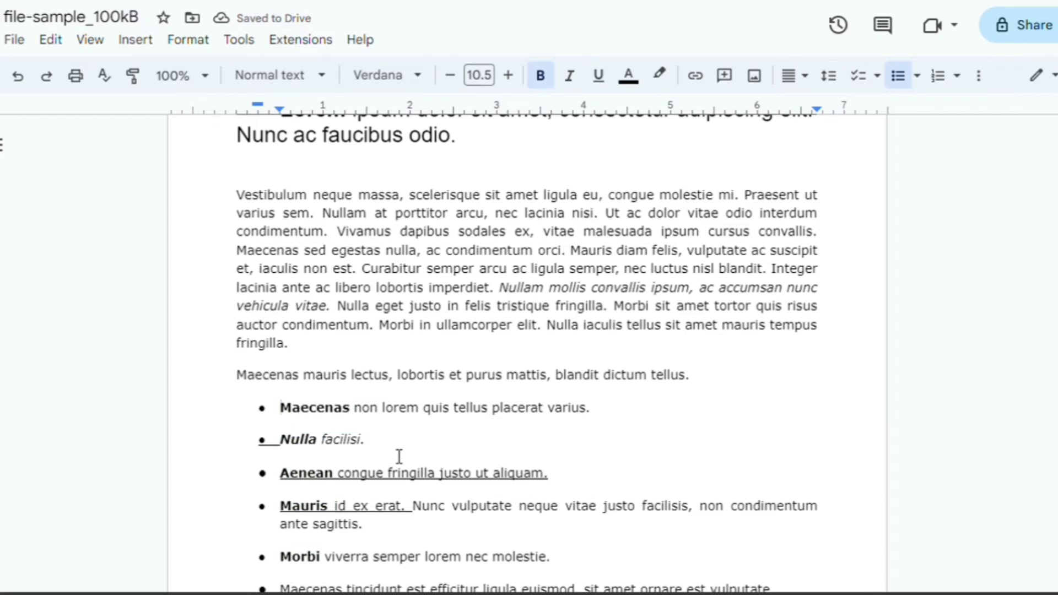
{"action": "scroll", "scroll_direction": "down", "scroll_amount": 3}
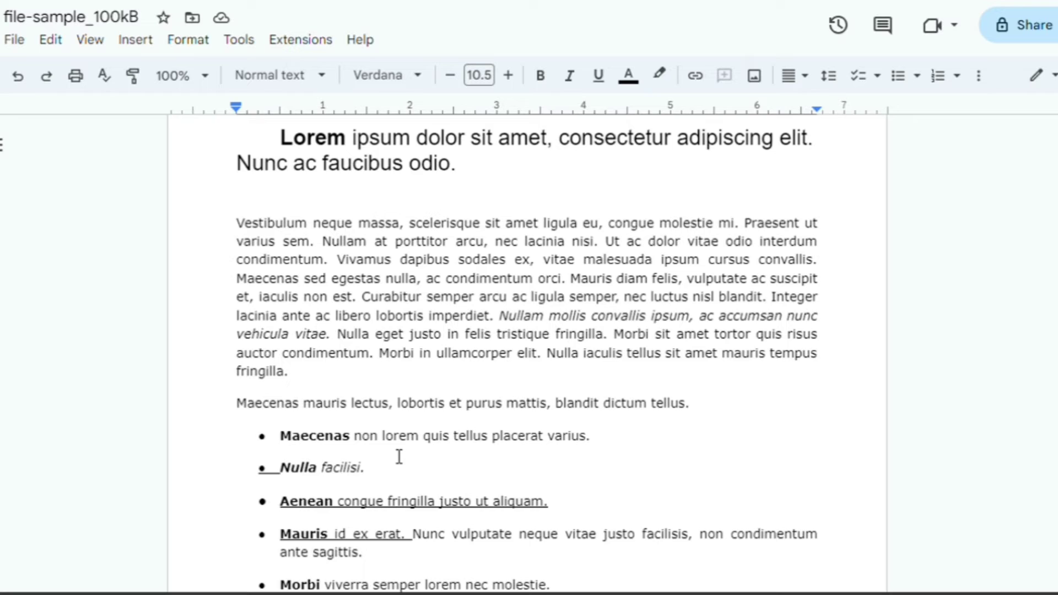
- Select the entire document text with Ctrl+A
{"action": "scroll", "scroll_direction": "down", "scroll_amount": 3}
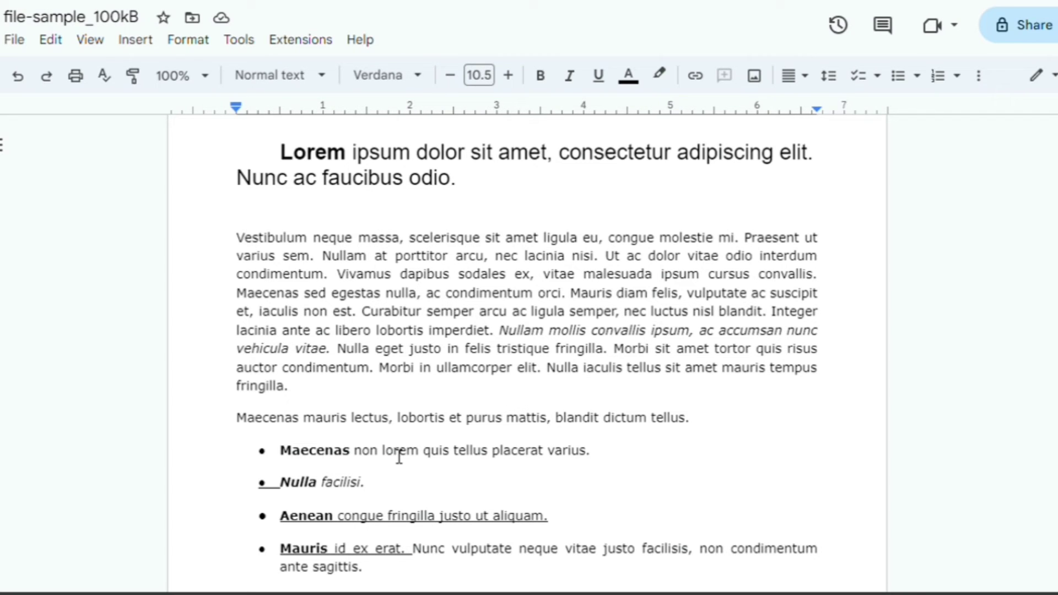
{"action": "key", "text": "ctrl+a"}
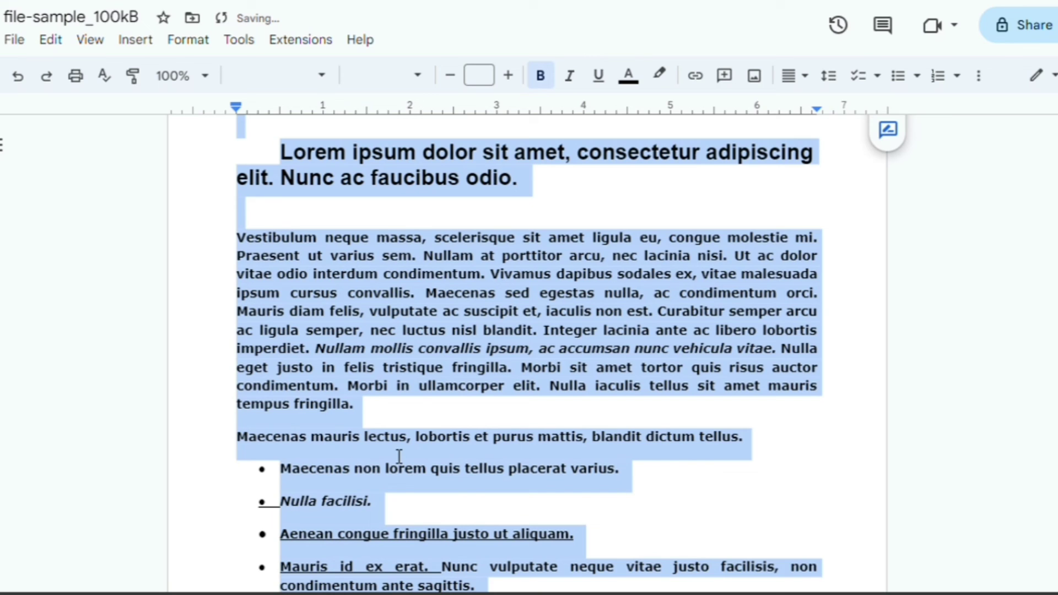
{"action": "mouse_move", "coordinate": [933, 383]}
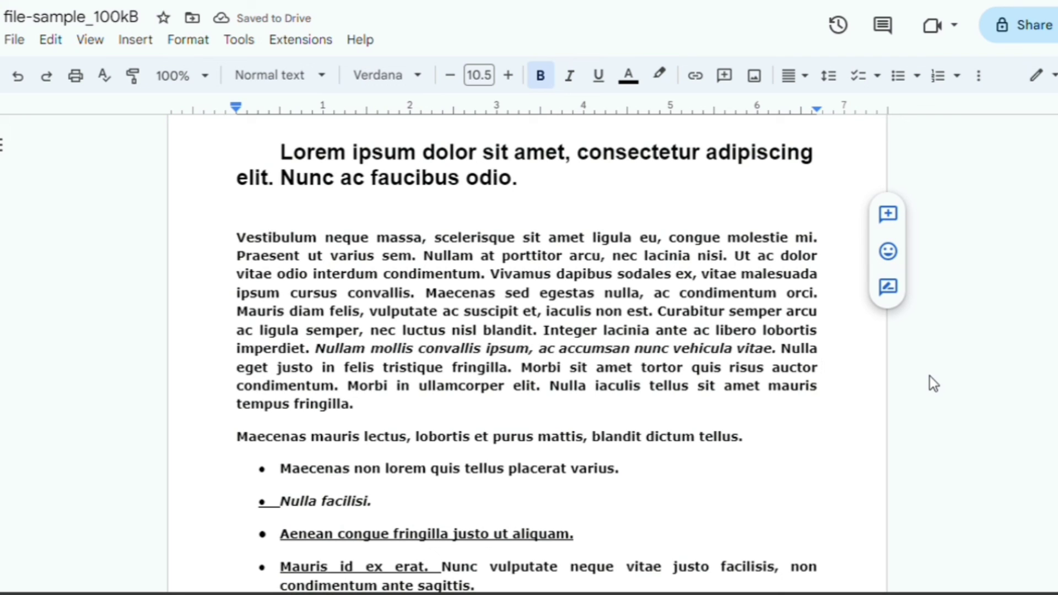
- Leave the whole document bold and clear the selection
{"action": "left_click", "coordinate": [820, 368]}
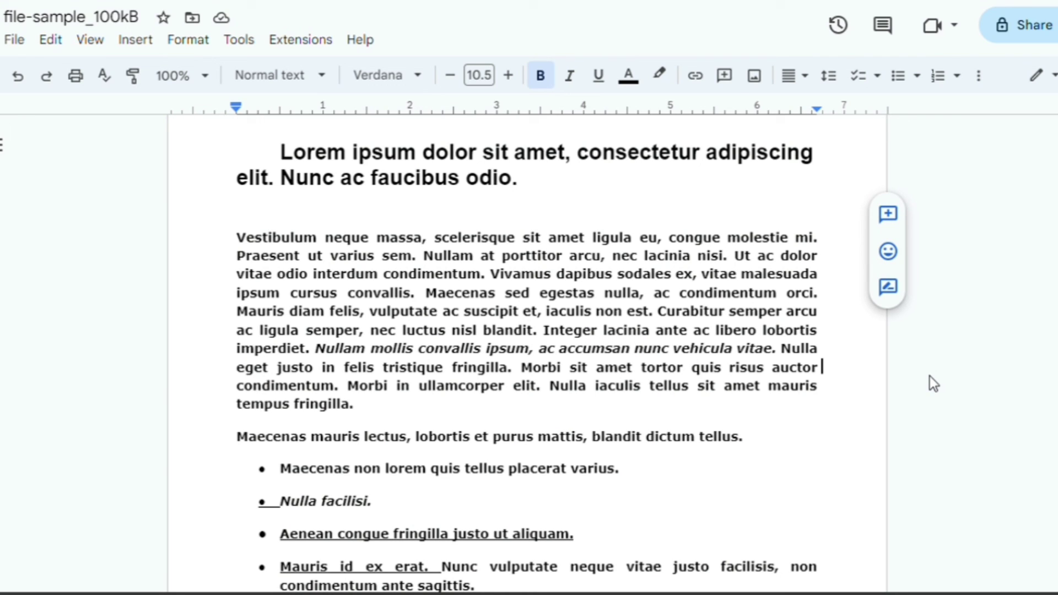